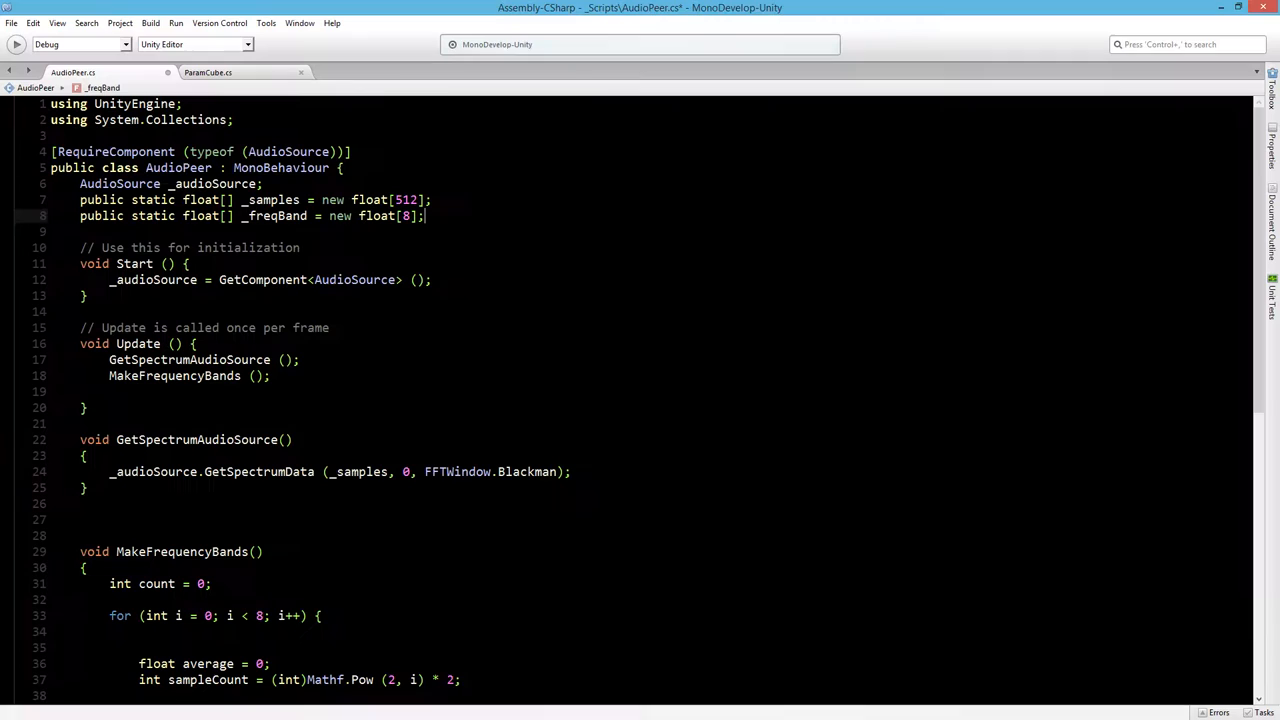
# - Declare 'public static float[] _bandBuffer = new float[8];' and 'float[] _bufferDecrease = new float[8];' below _freqBand
pyautogui.write('public static float[] _bandBuffer = new float[8];')
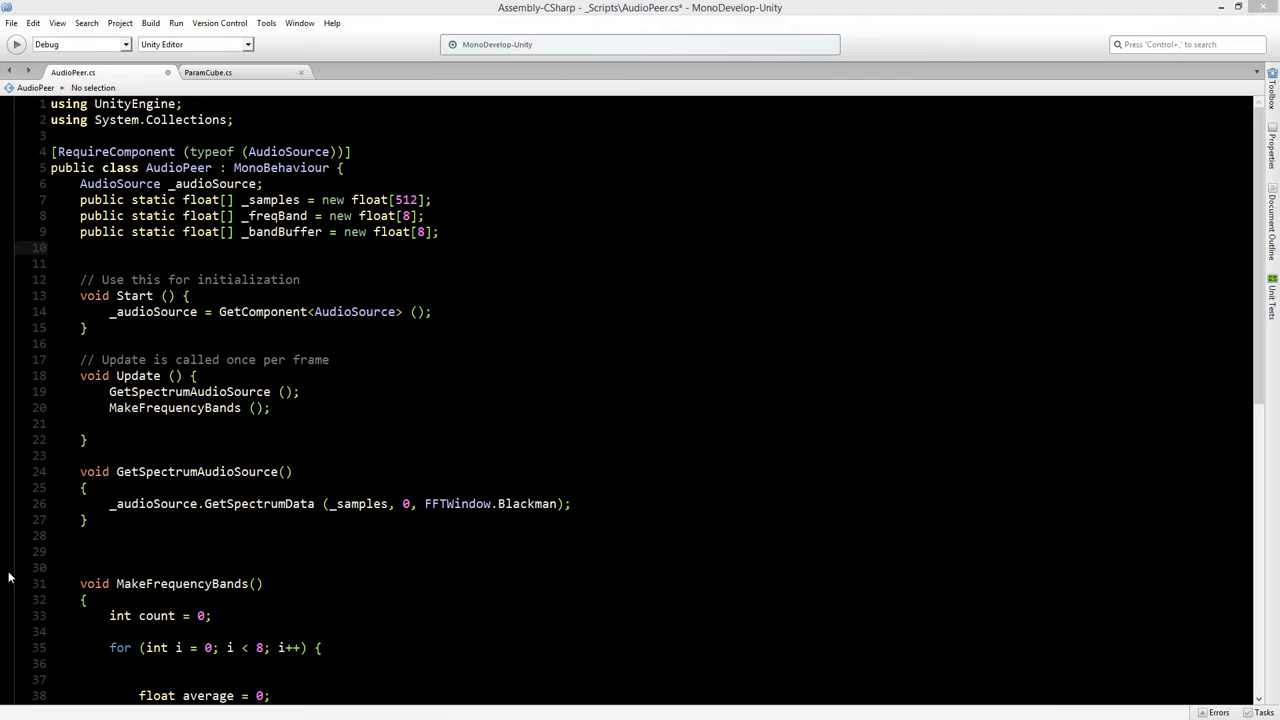
pyautogui.doubleClick(280, 232)
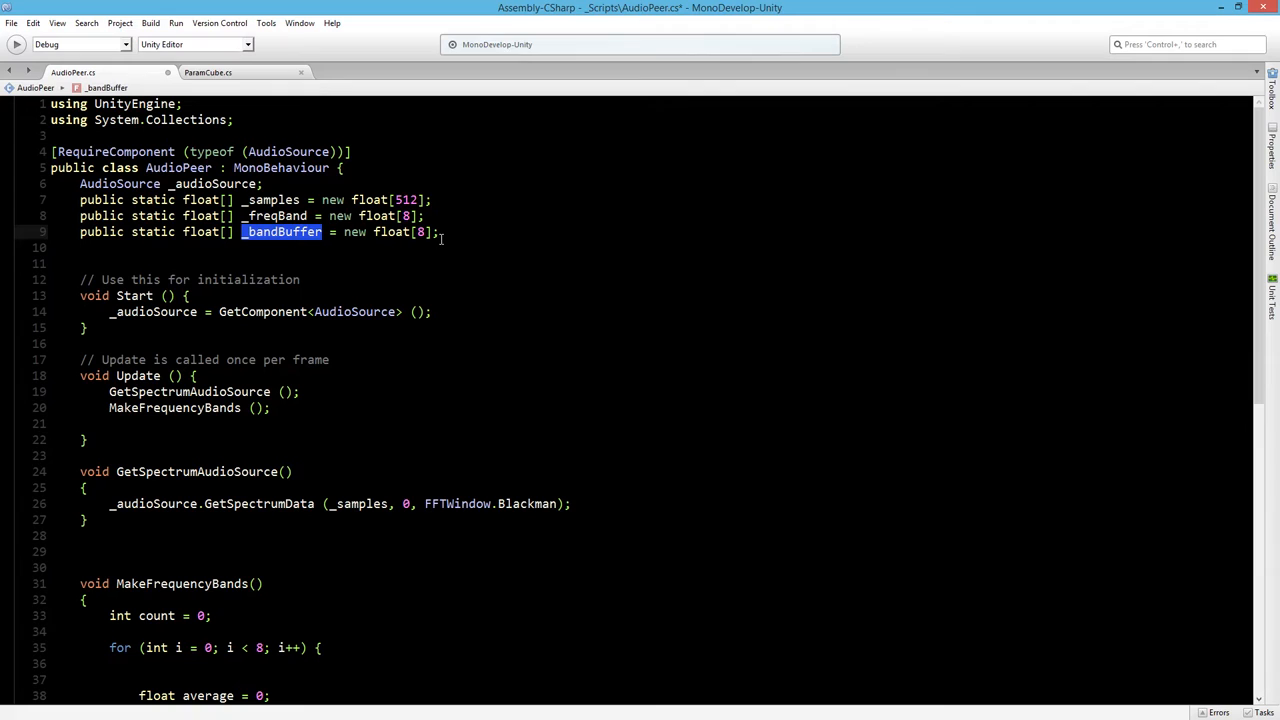
pyautogui.write('float')
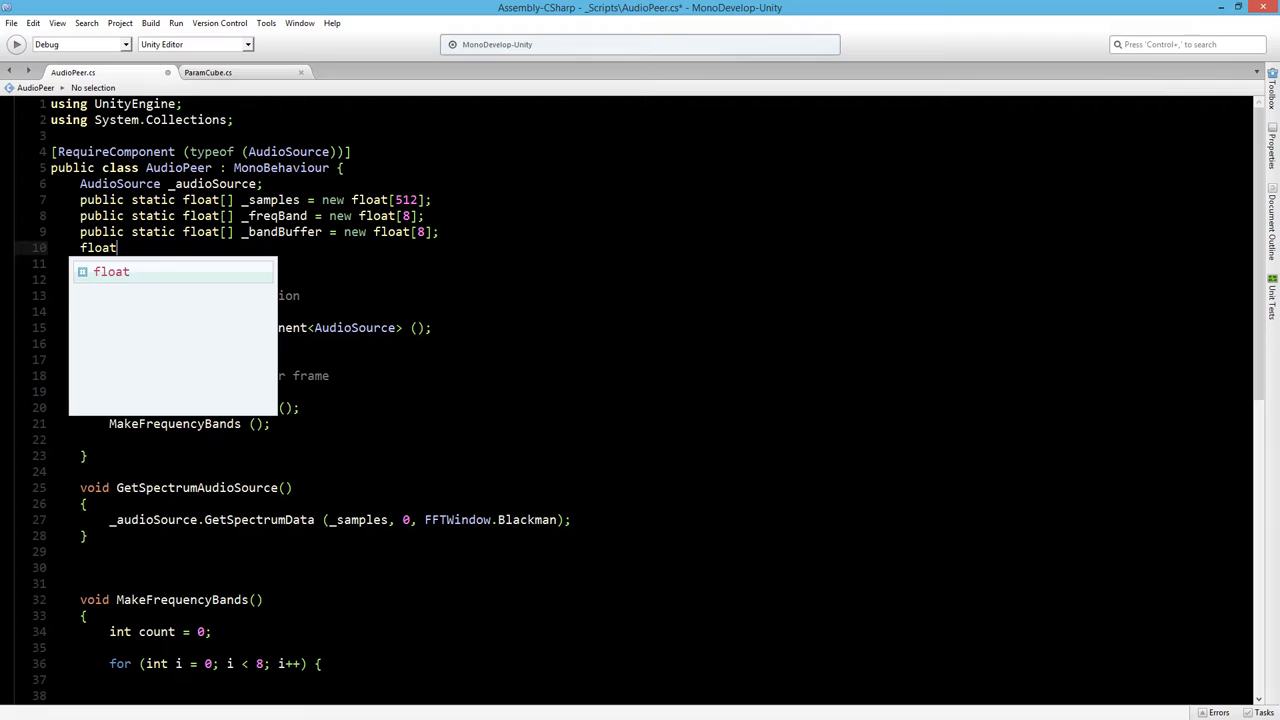
pyautogui.write('[] _bufferDecrease = new float[')
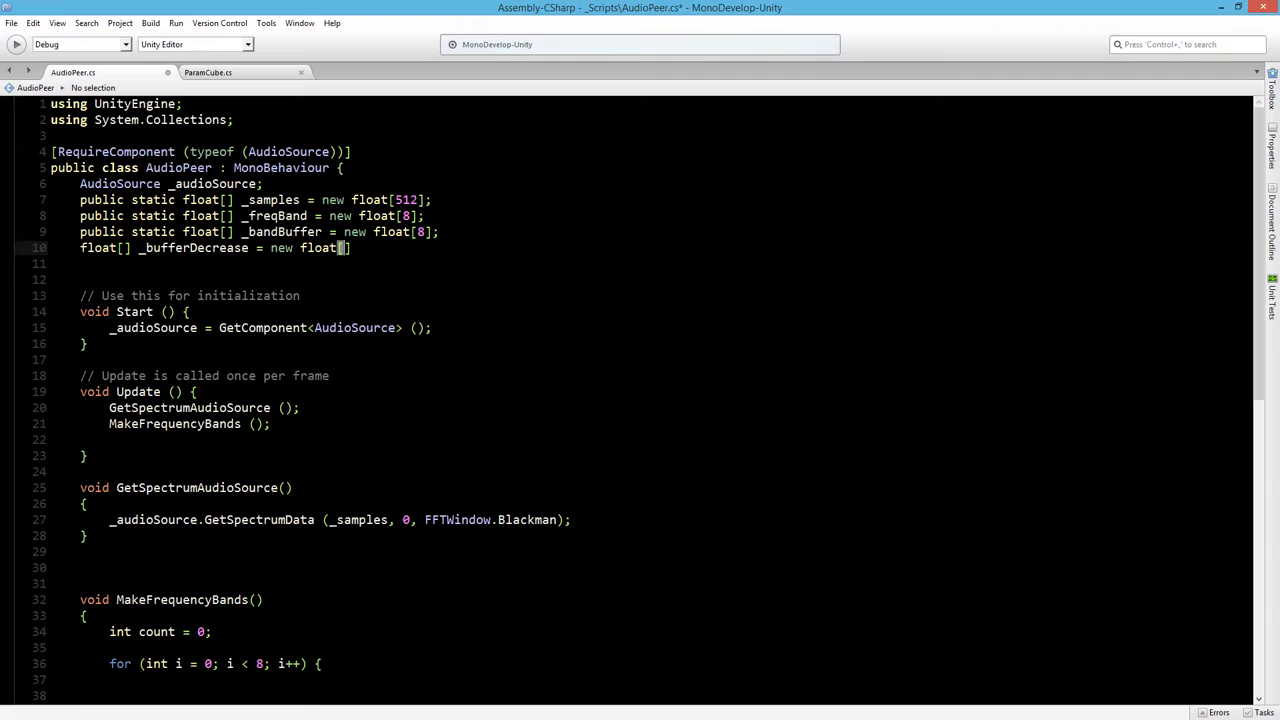
pyautogui.write('8')
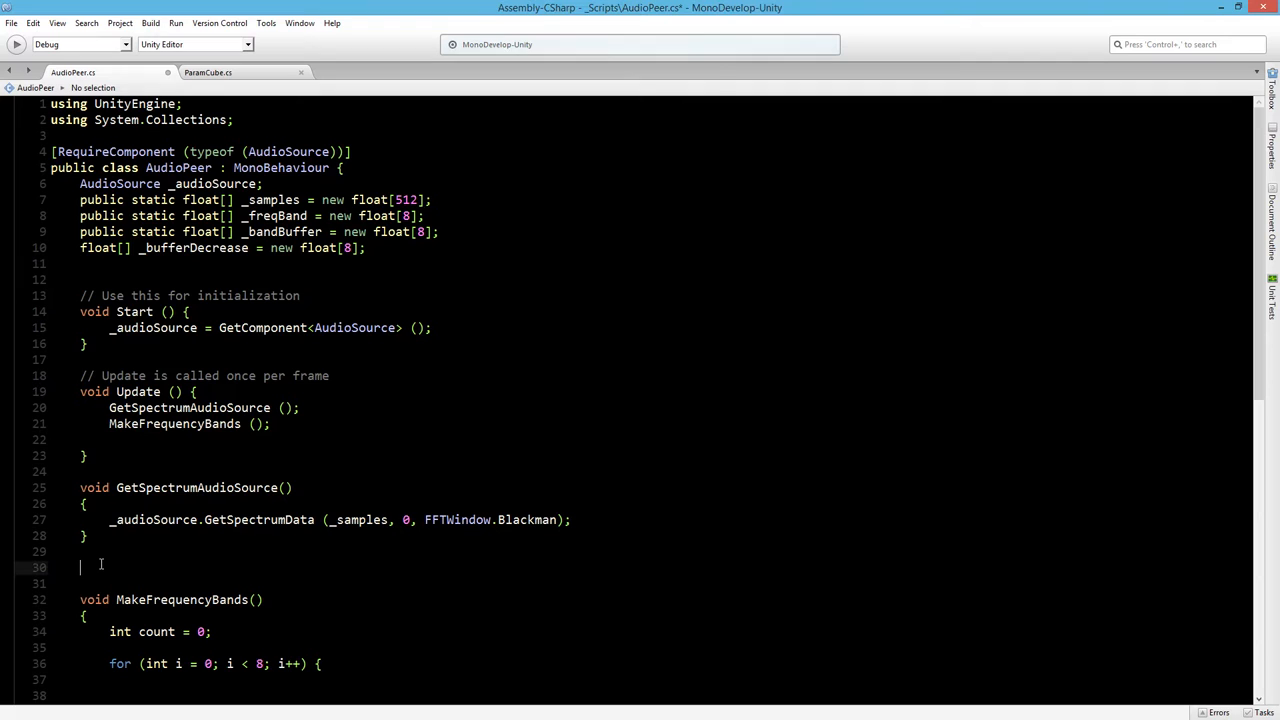
# - Write 'void BandBuffer()' with a for loop over g < 8 and call 'BandBuffer ();' from Update
pyautogui.write('void BandBuffer(')
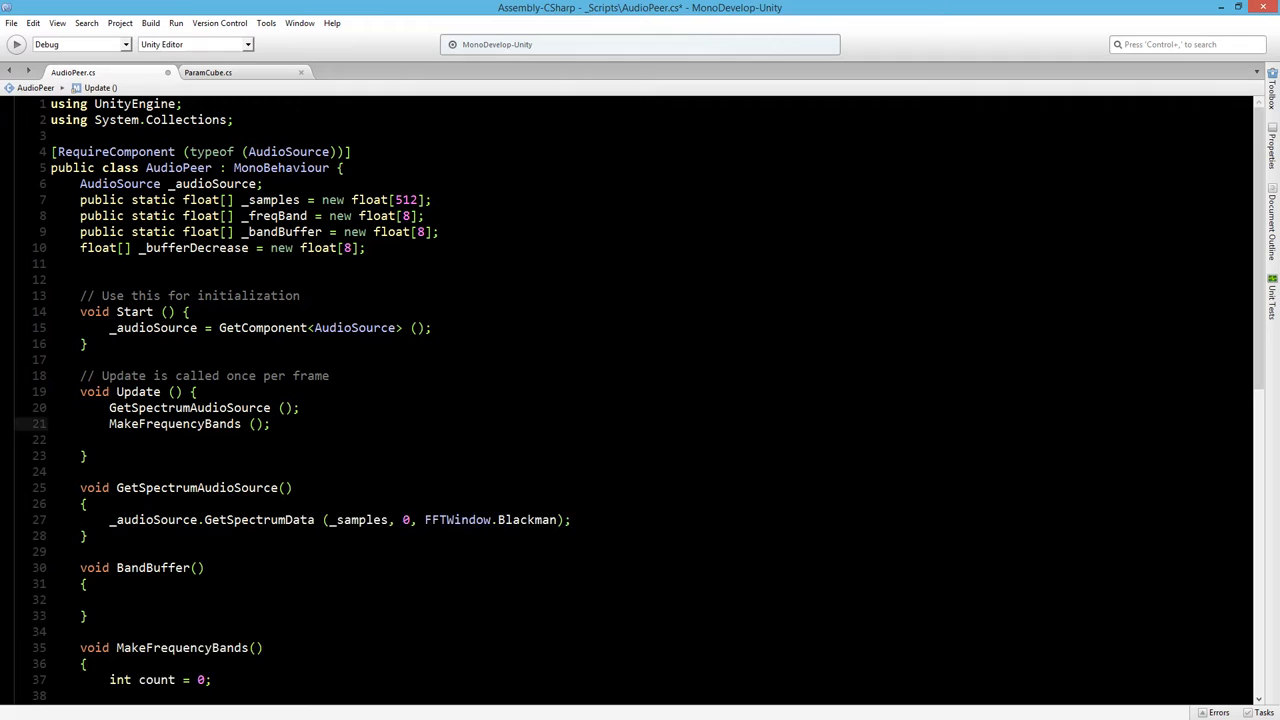
pyautogui.write('BandBuffer ();')
pyautogui.click(644, 600)
pyautogui.write('for (int g = 0; g < 8; ++g) {')
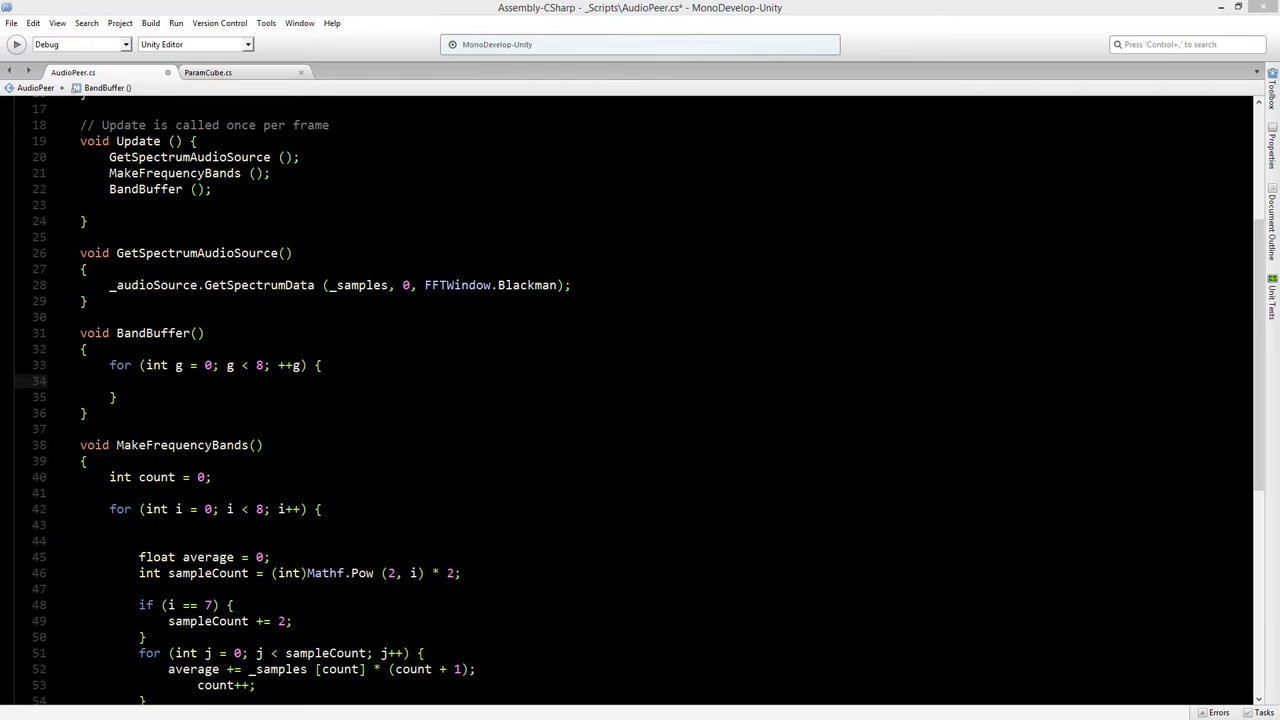
# - Inside the loop, when _freqBand[g] exceeds _bandBuffer[g], assign _bandBuffer[g] = _freqBand[g]
pyautogui.click(158, 388)
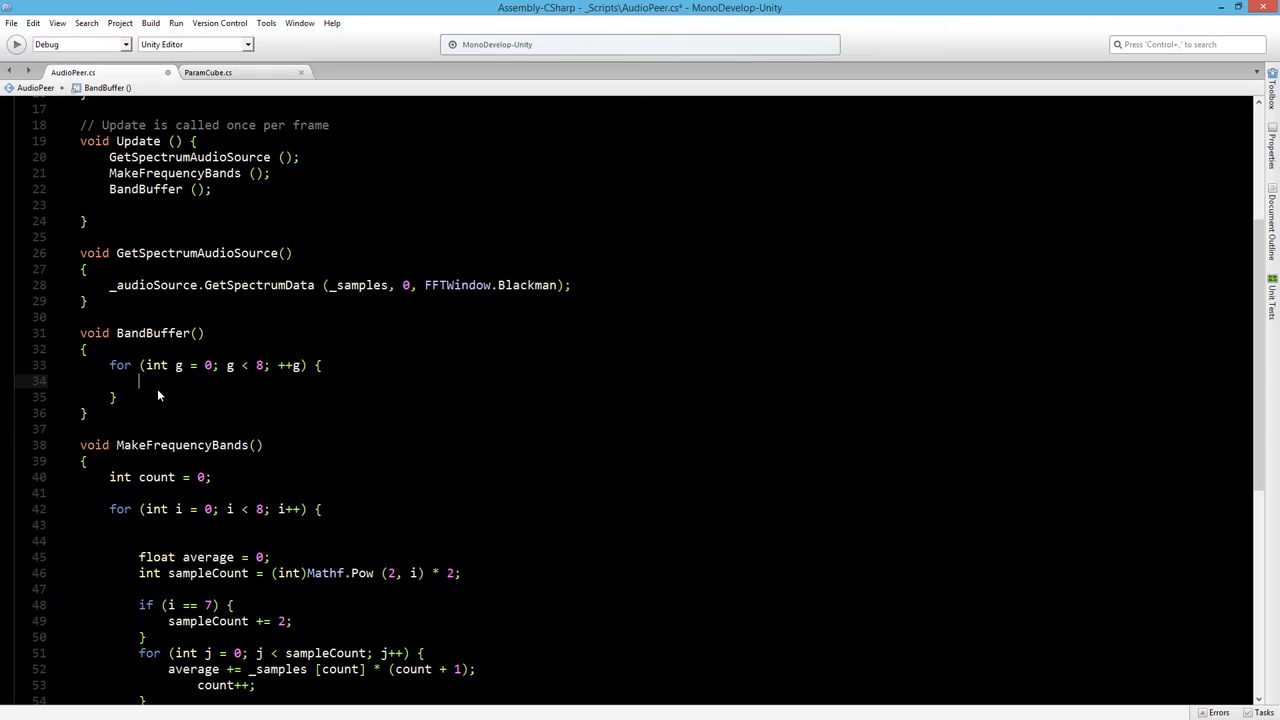
pyautogui.write('if (_freqBand[g] > _bandBuffer [g]) {')
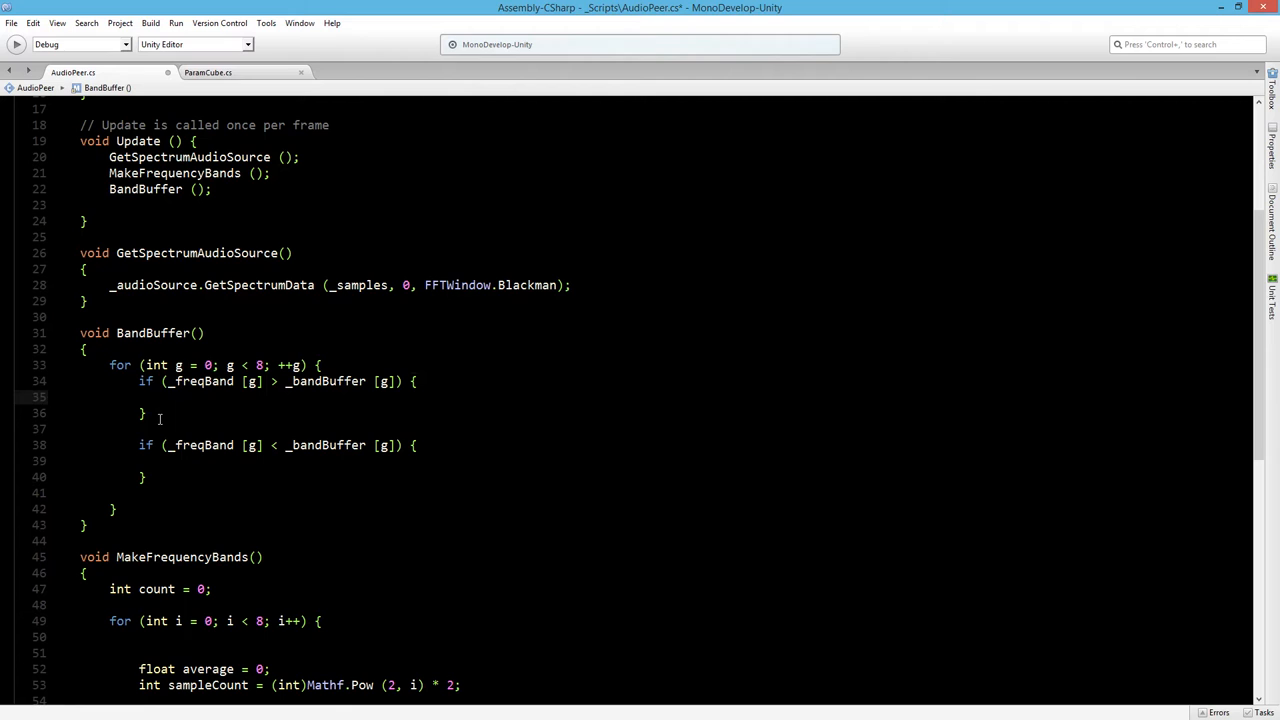
pyautogui.write('_bandBuffer[g] =')
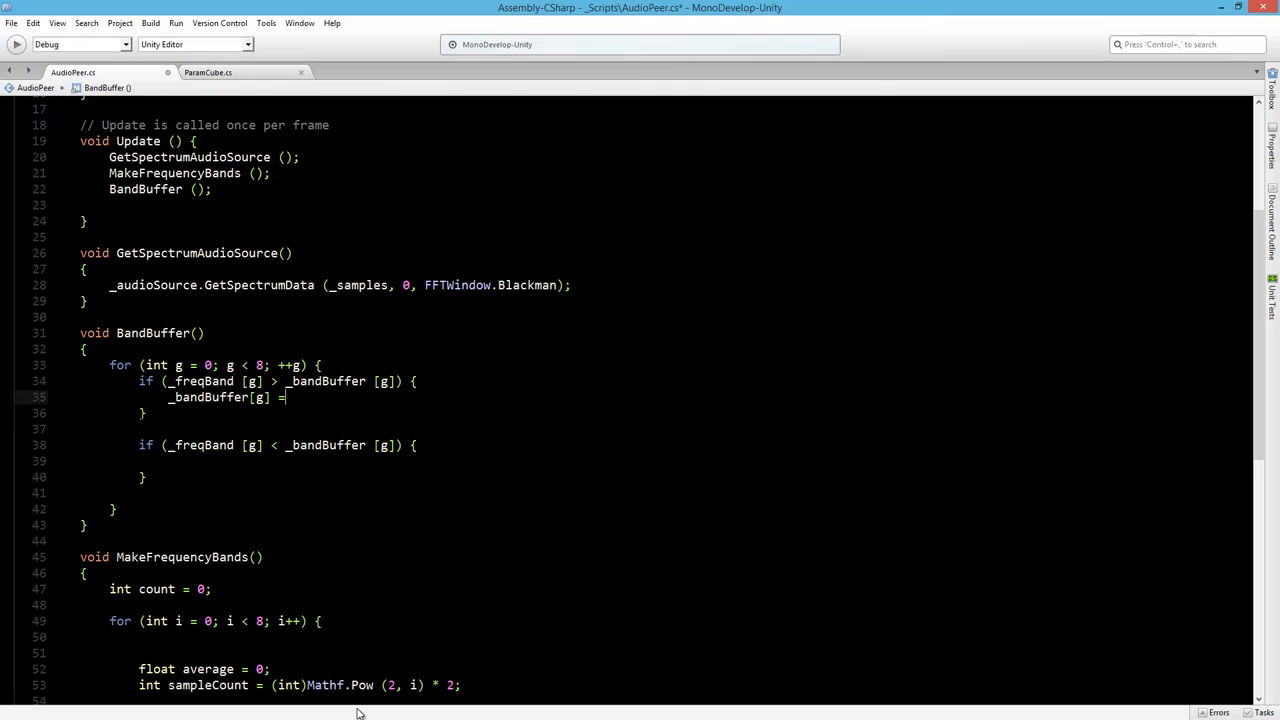
pyautogui.write('_freqBand [g];')
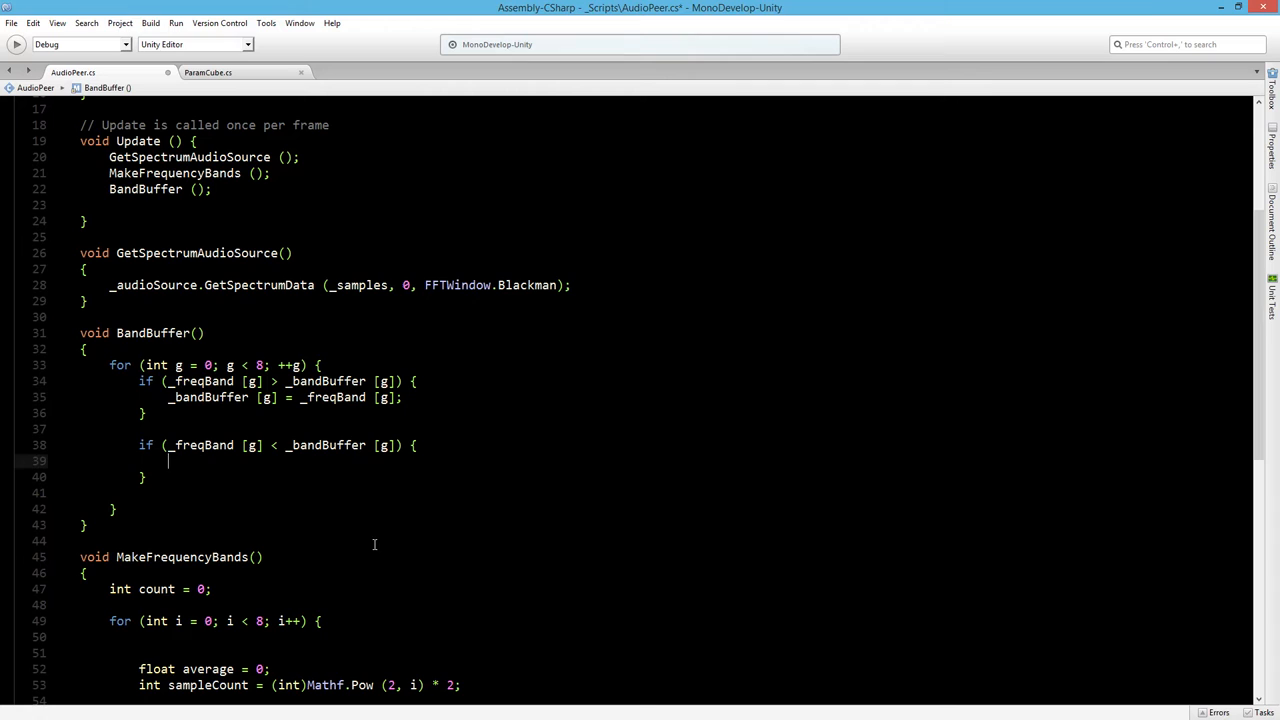
# - In the falling case, begin '_bandBuffer -= _bufferDecrease [g]'
pyautogui.write('_bandBuffer -=')
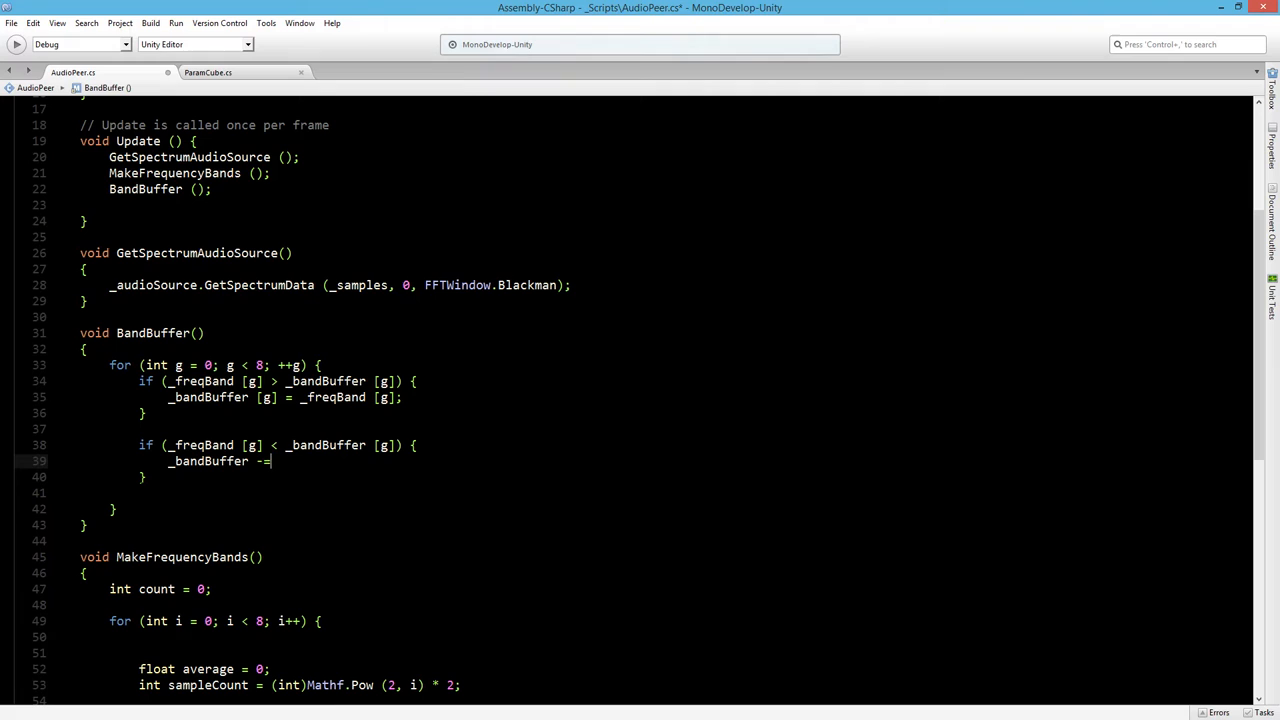
pyautogui.write('_bufferDecrease [g];')
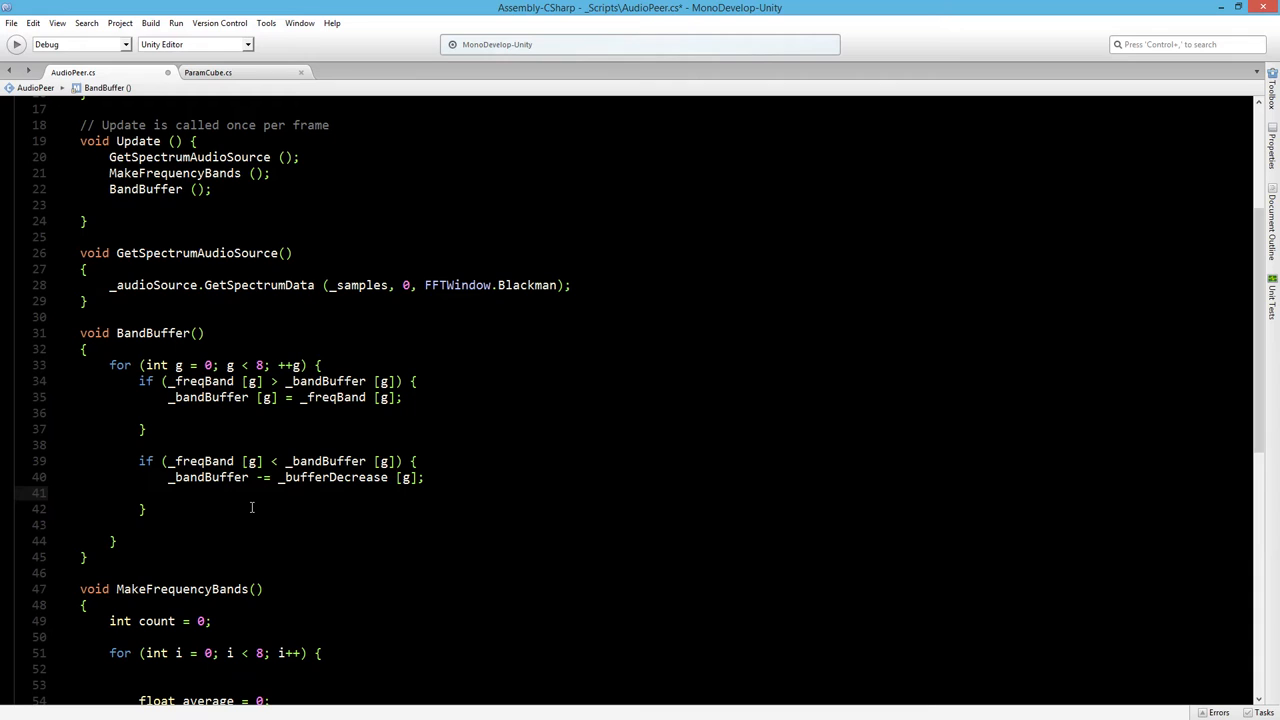
# - Reset _bufferDecrease [g] to 0.005f on rises and multiply it by 1.2f while falling
pyautogui.write('_bufferDecrease[g')
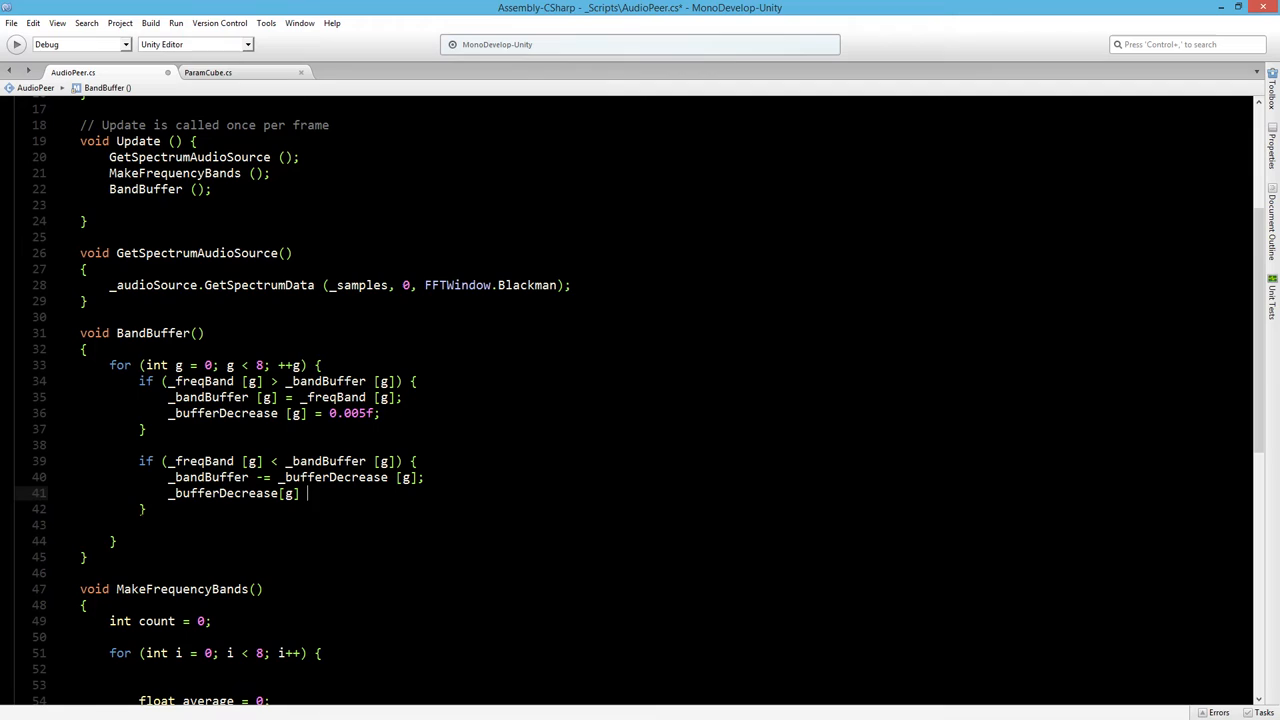
pyautogui.write('*= 1.2f;')
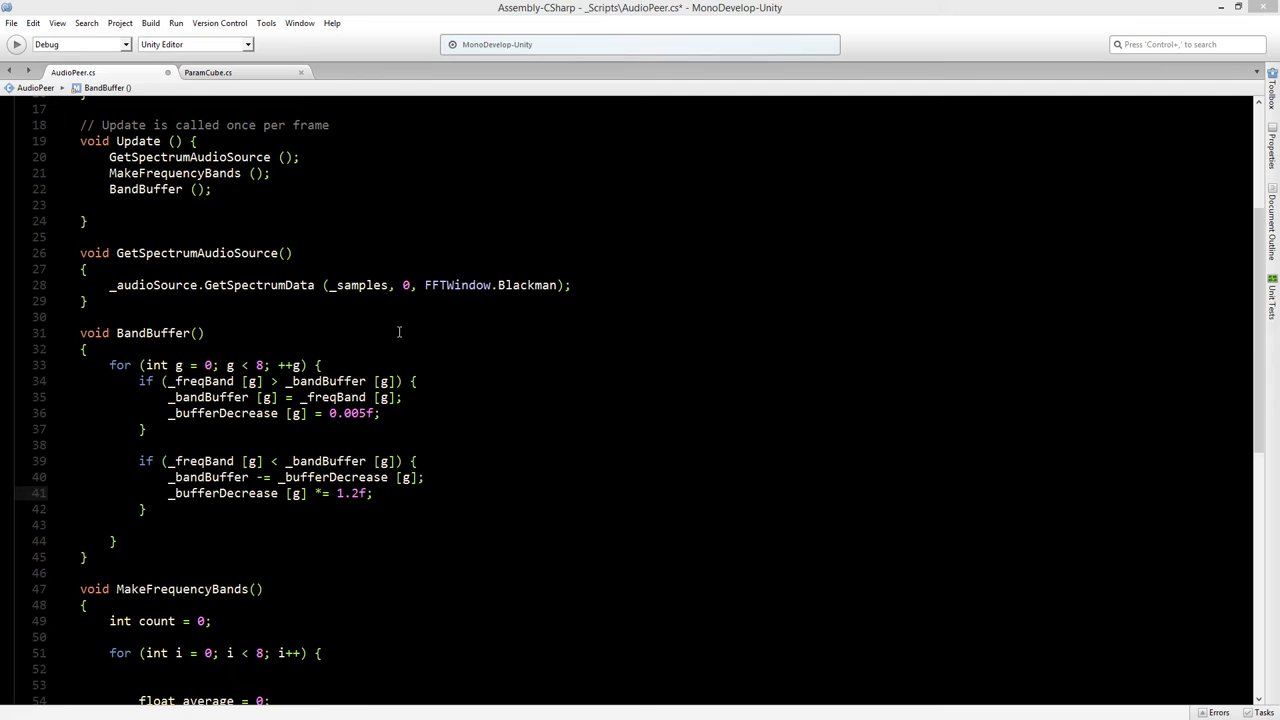
# - Bring up ParamCube.cs, whose Update scales cube height from AudioPeer._freqBand
pyautogui.scroll(-3)
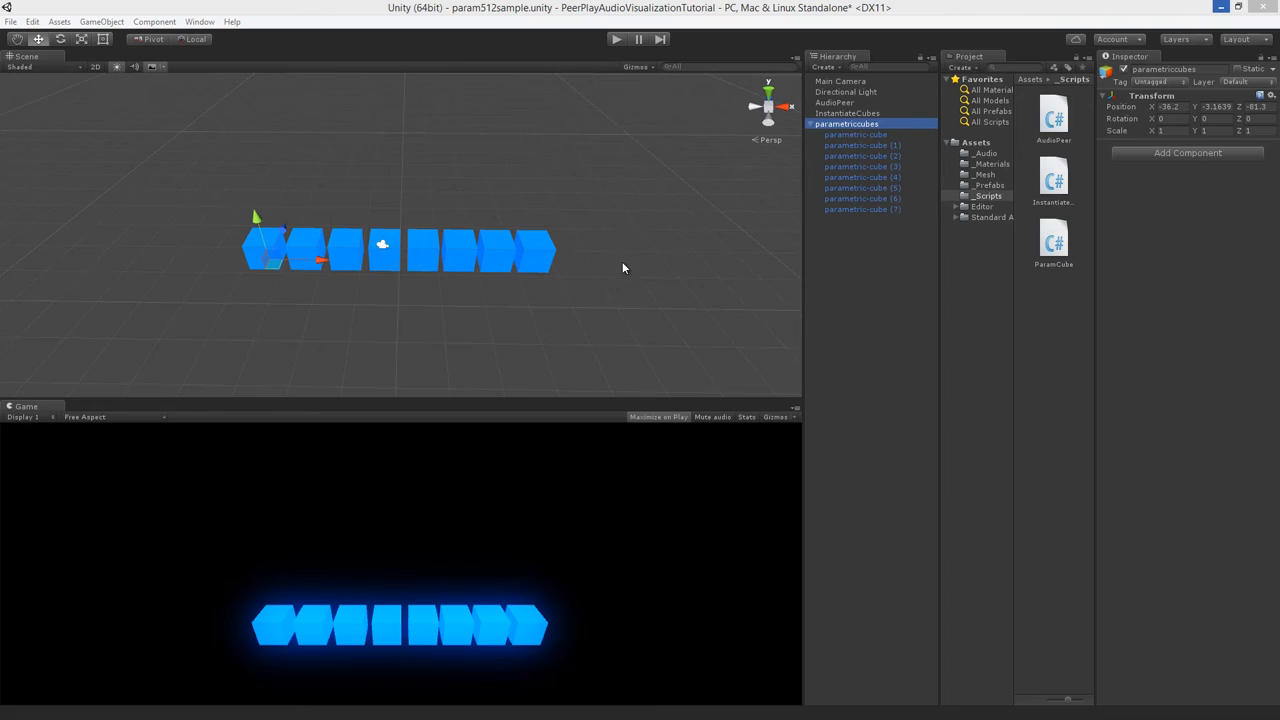
pyautogui.click(862, 156)
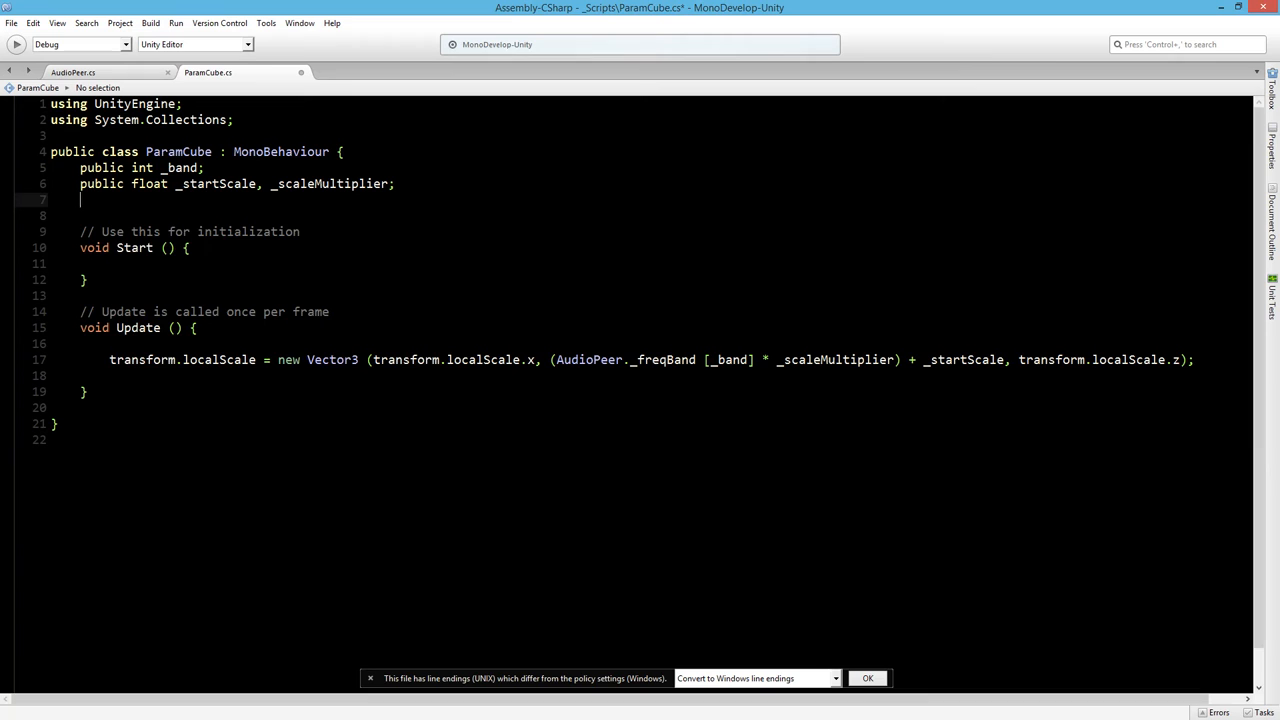
# - Add 'public bool _useBuffer;' and branch Update to scale from AudioPeer._bandBuffer when on, _freqBand when off
pyautogui.write('public bool _')
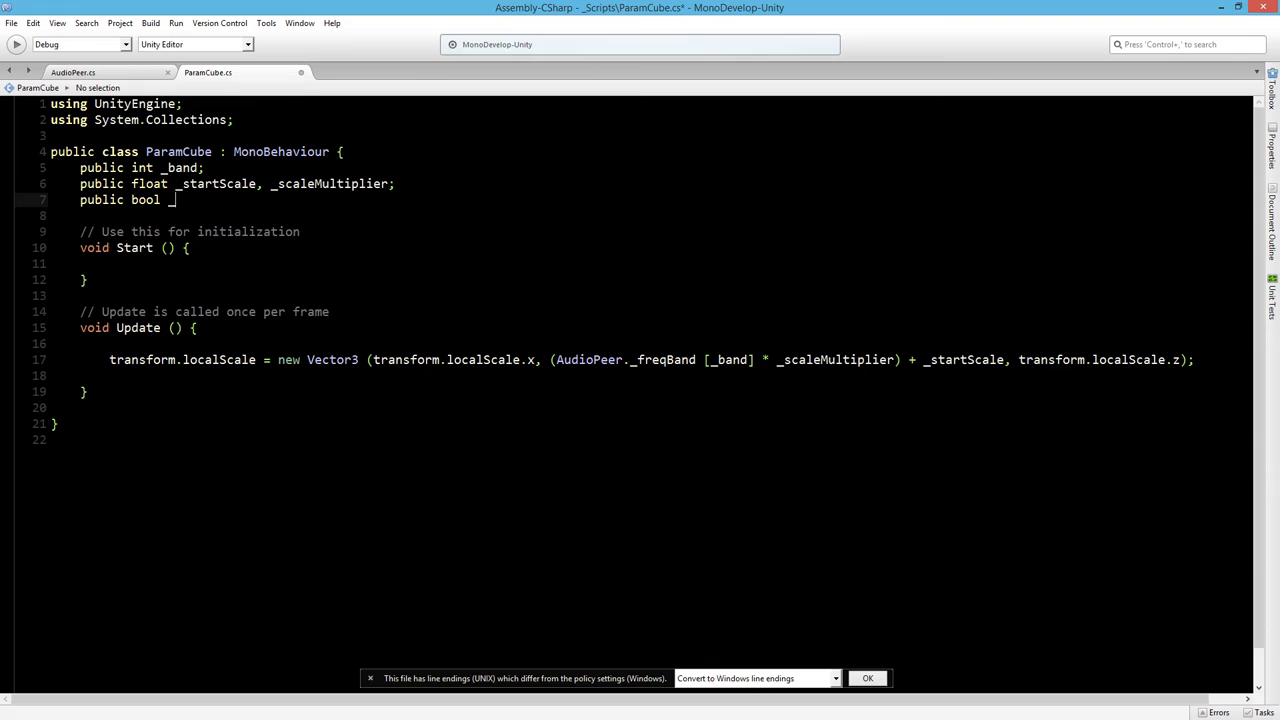
pyautogui.write('useBuffer;')
pyautogui.click(644, 344)
pyautogui.write('if (_useBuffer) {')
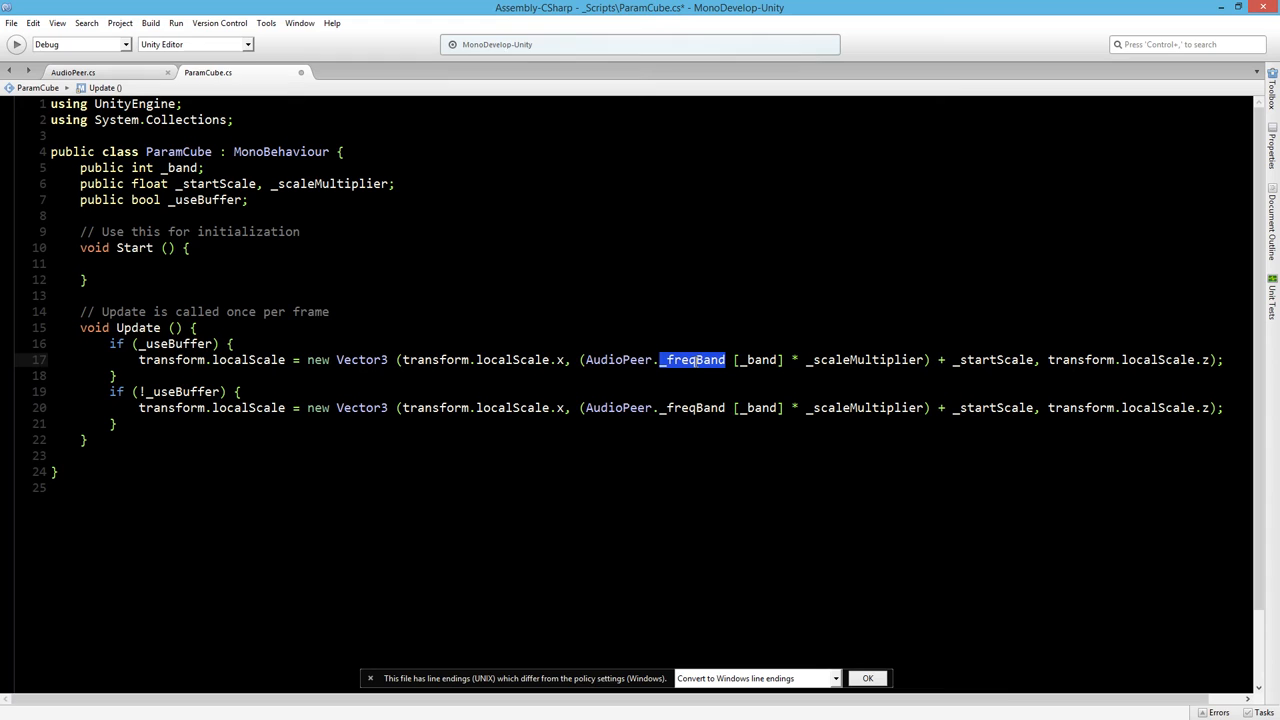
pyautogui.write('_bandBuffer')
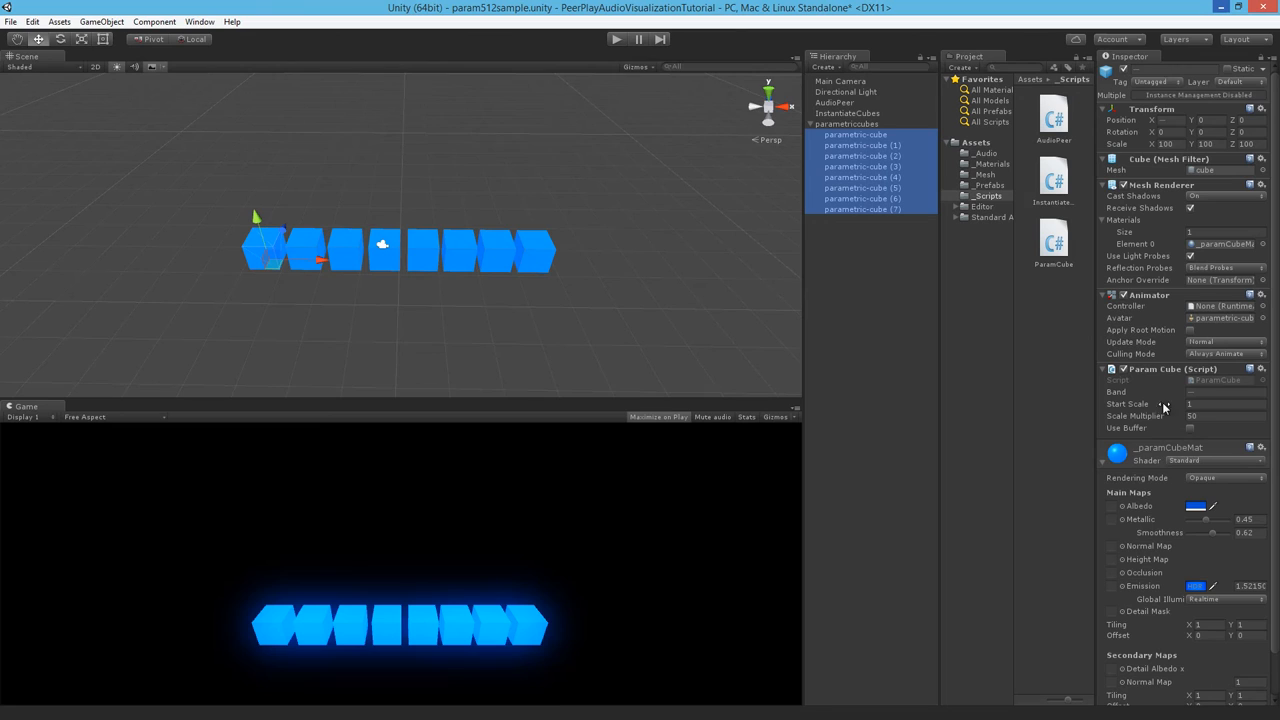
# - Tick Use Buffer in the Param Cube (Script) component for all selected param cubes
pyautogui.click(846, 124)
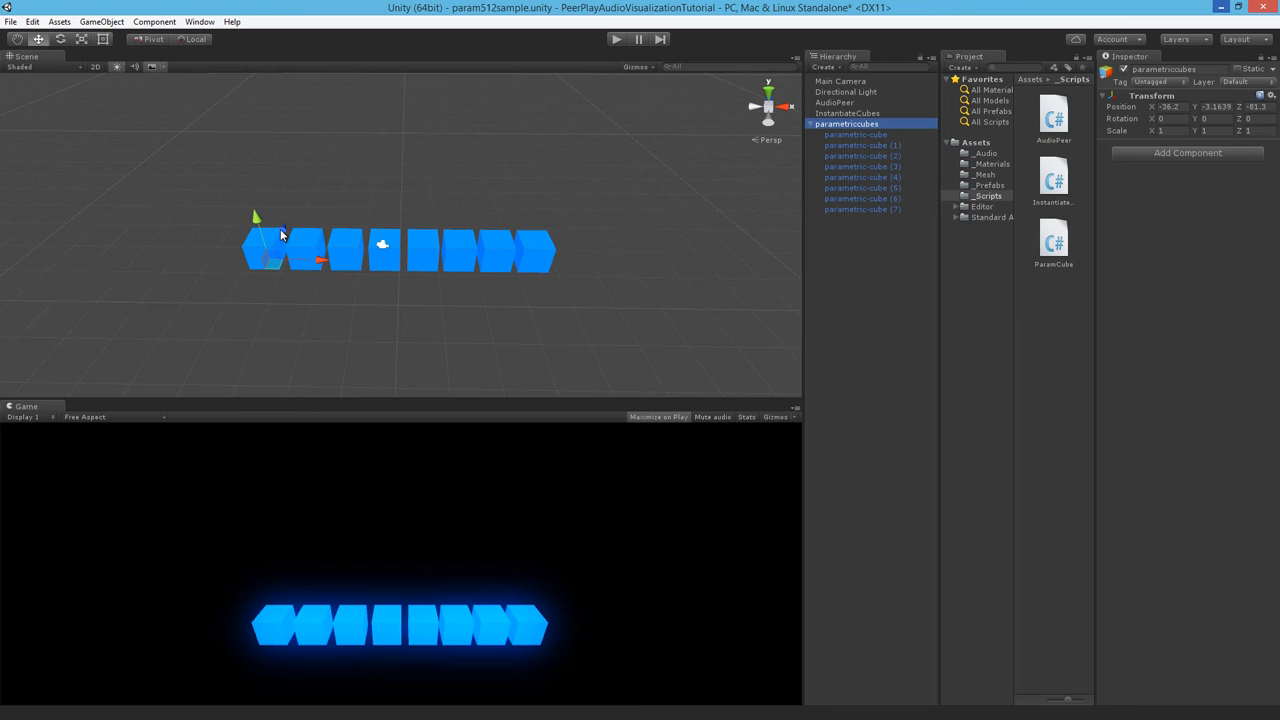